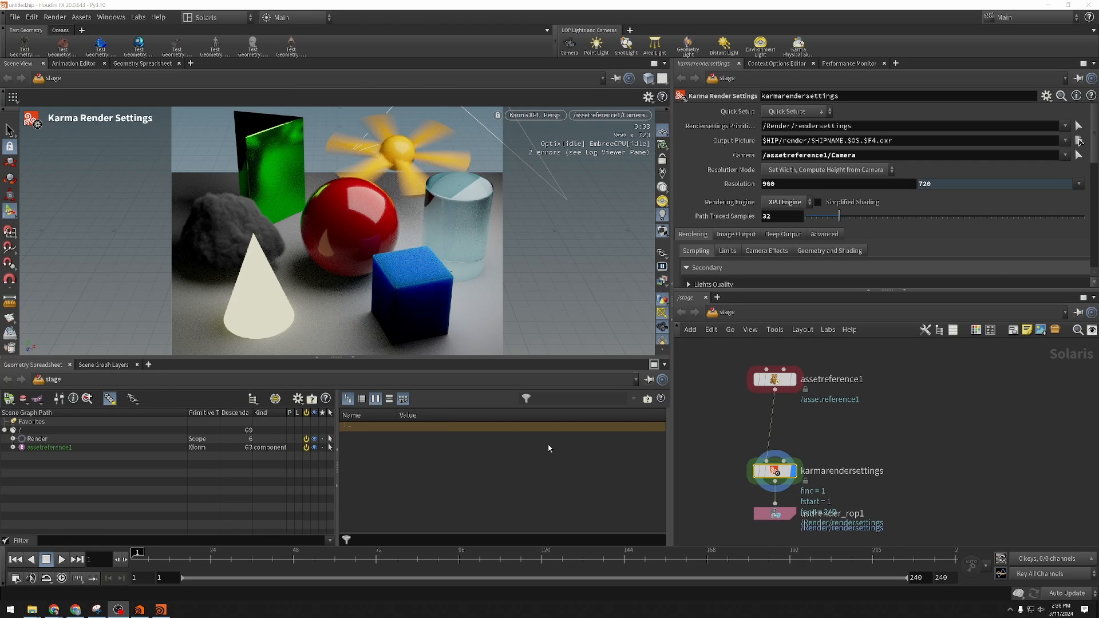
{"action": "mouse_move", "coordinate": [703, 426]}
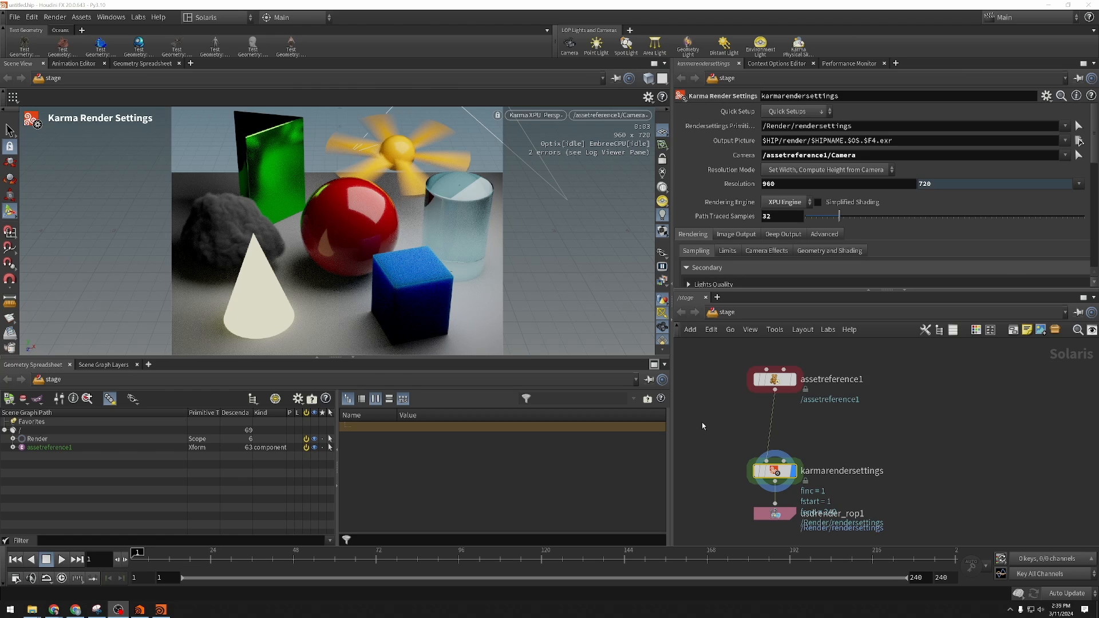
{"action": "mouse_move", "coordinate": [706, 429]}
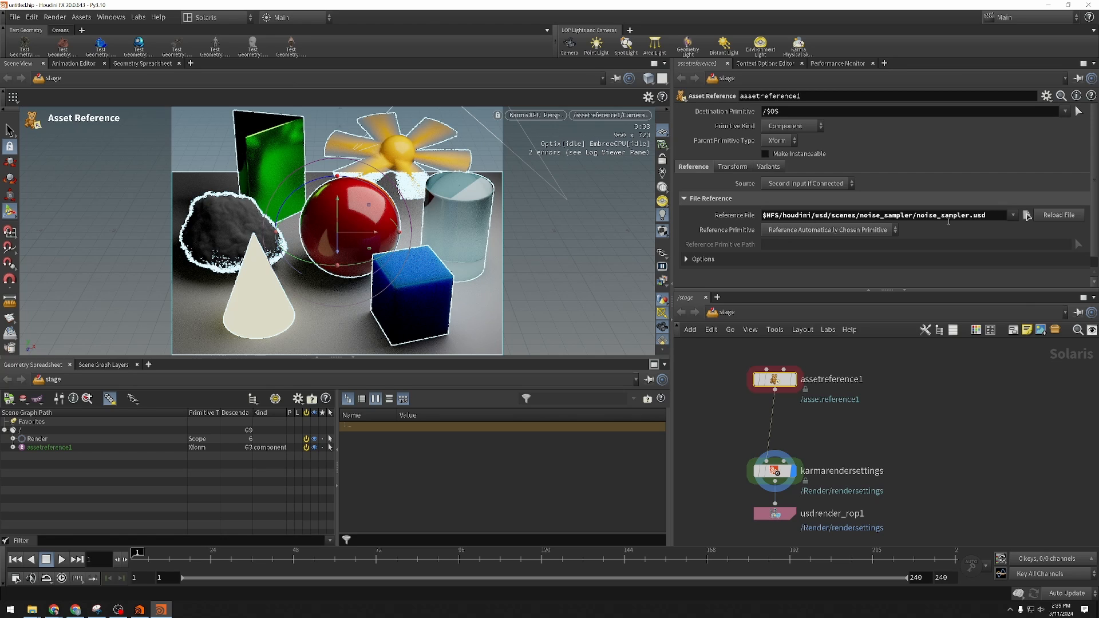
{"action": "mouse_move", "coordinate": [824, 356]}
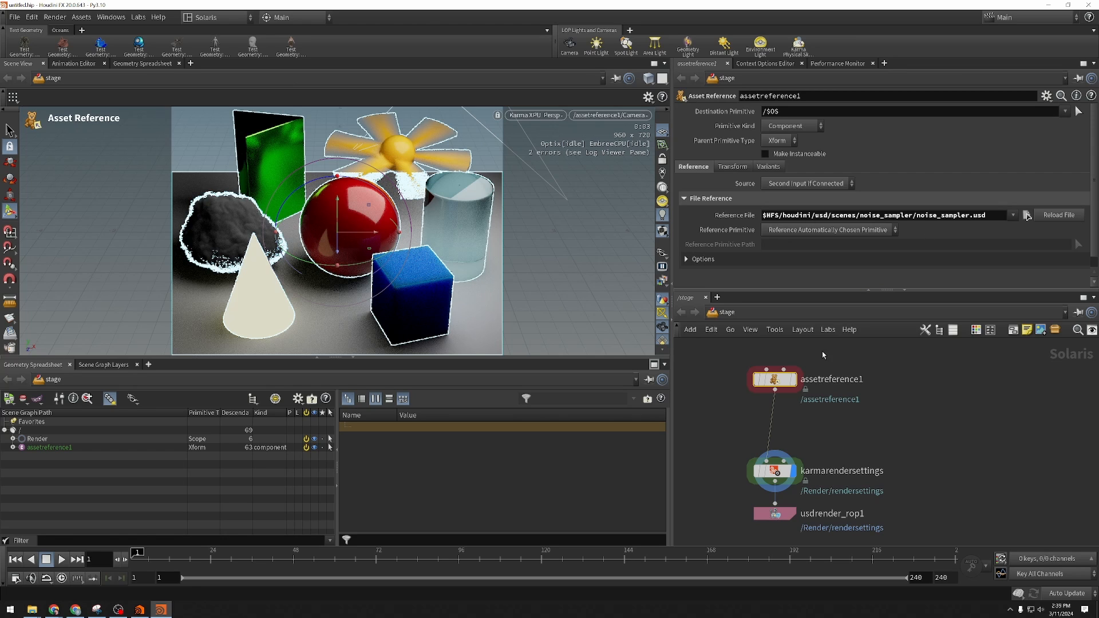
Select the usdrender_rop1 node to show its parameters
{"action": "left_click", "coordinate": [774, 513]}
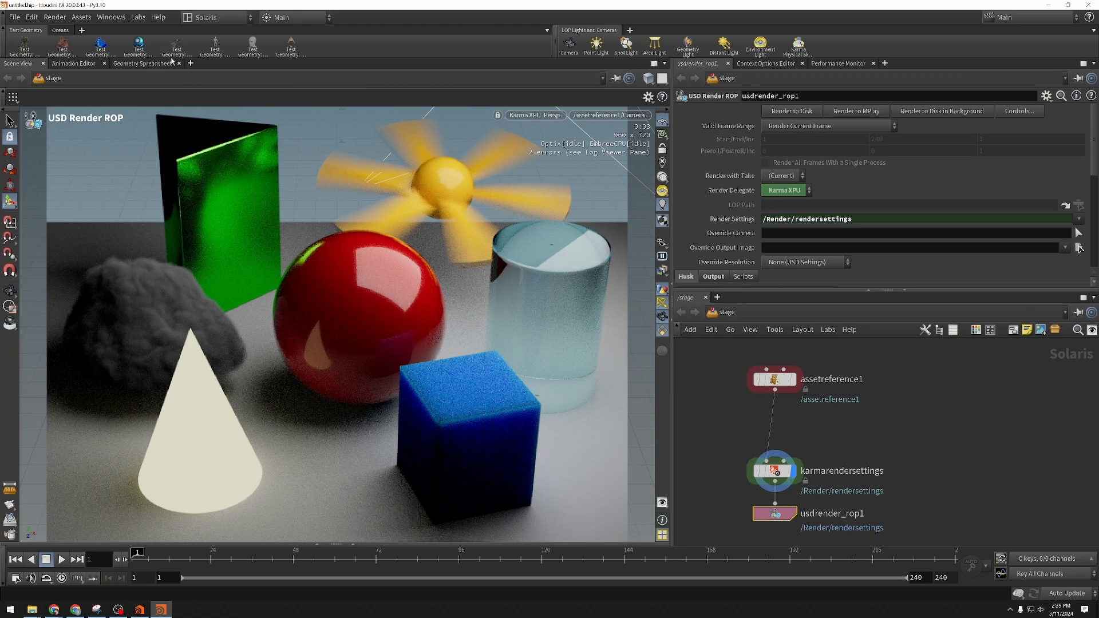
Add a Render Gallery pane tab to the left viewer pane
{"action": "left_click", "coordinate": [191, 63]}
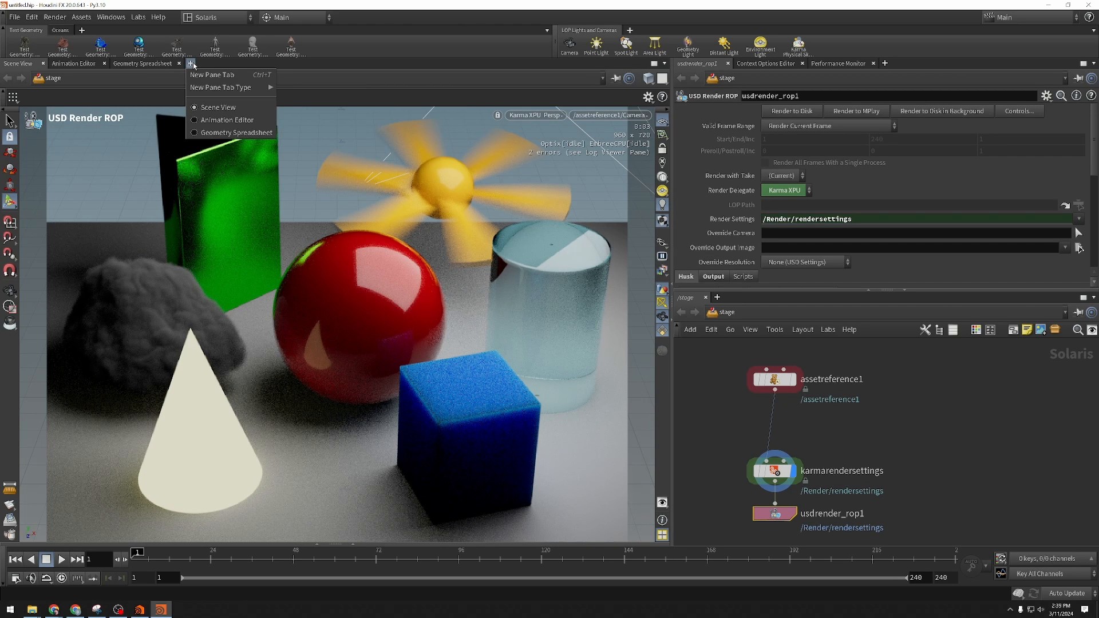
{"action": "mouse_move", "coordinate": [221, 87]}
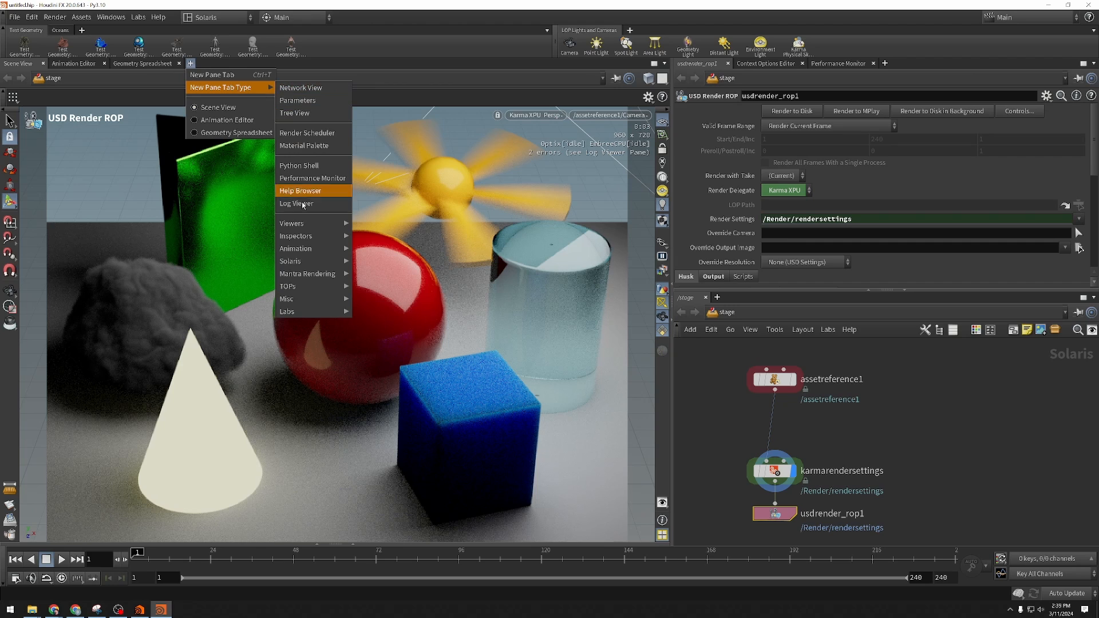
{"action": "mouse_move", "coordinate": [290, 261]}
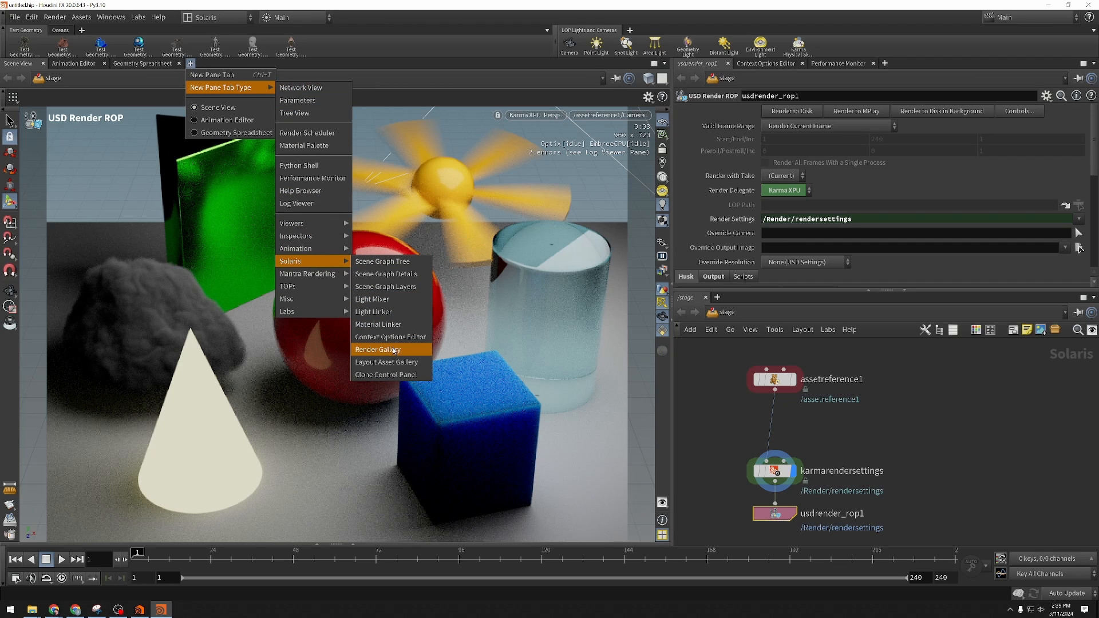
{"action": "left_click", "coordinate": [377, 349]}
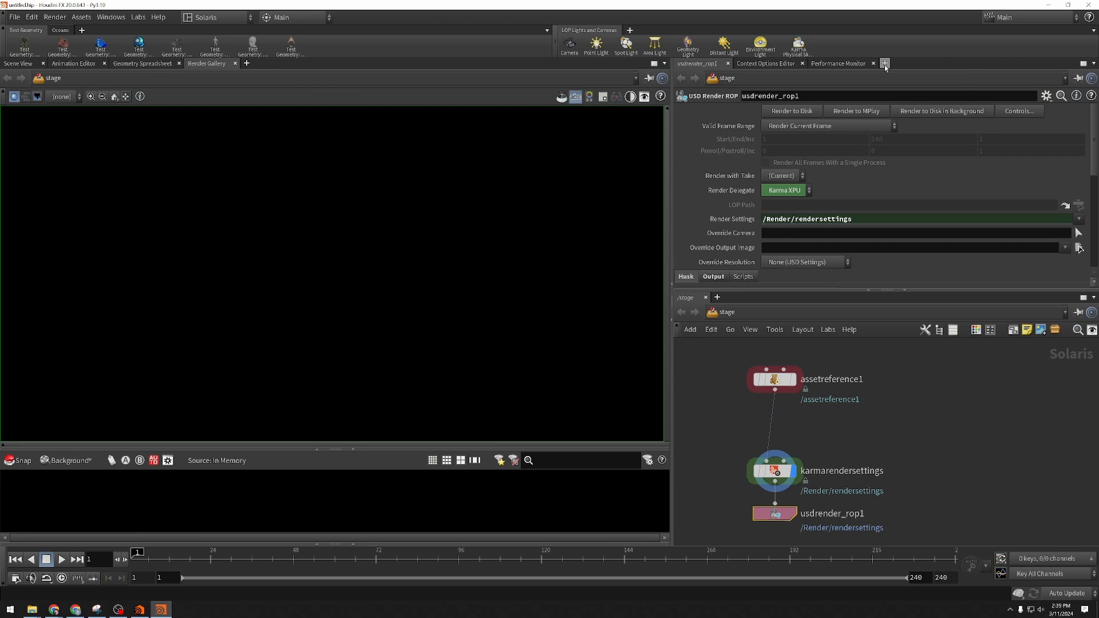
Add a Clone Control Panel tab to the right parameters pane
{"action": "left_click", "coordinate": [885, 64]}
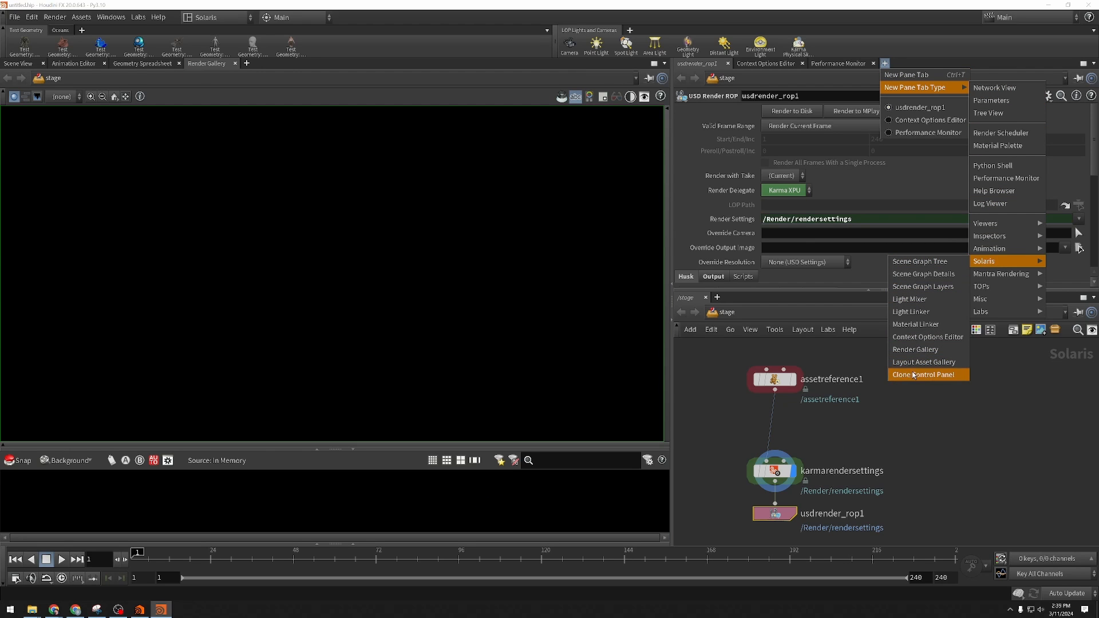
{"action": "left_click", "coordinate": [923, 374]}
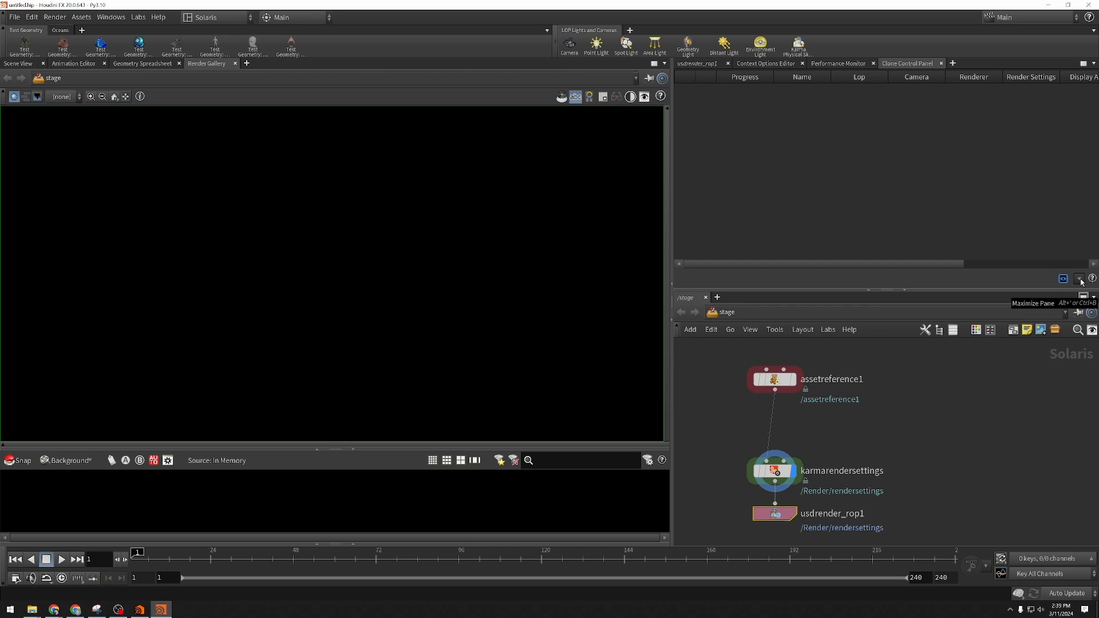
Create a Local Clone with default cloning options and minimize its console window
{"action": "left_click", "coordinate": [1080, 279]}
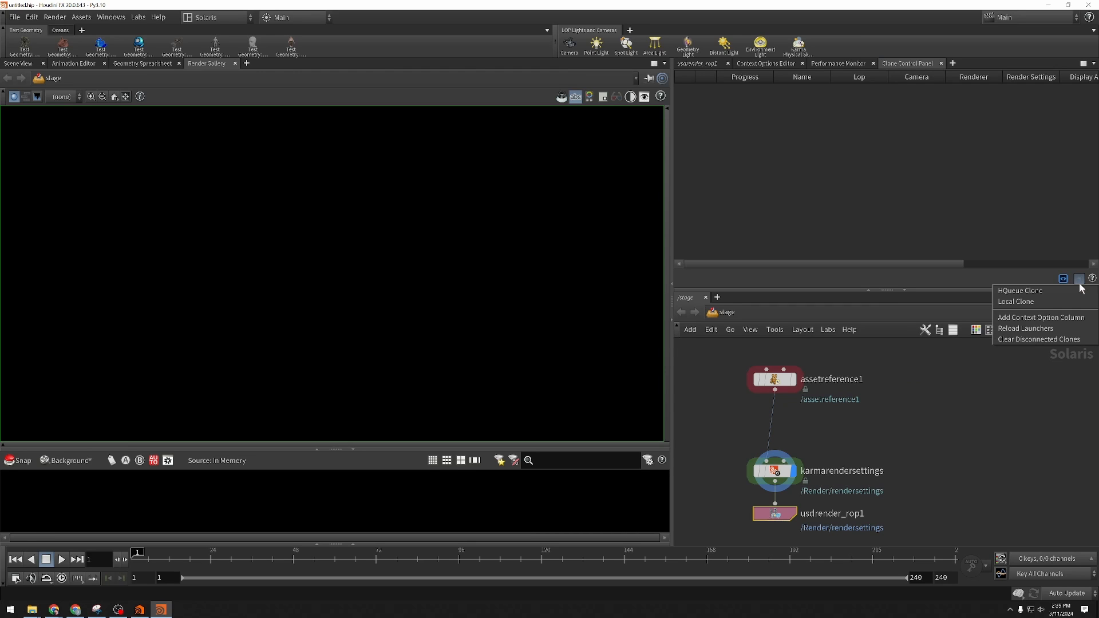
{"action": "left_click", "coordinate": [1014, 302]}
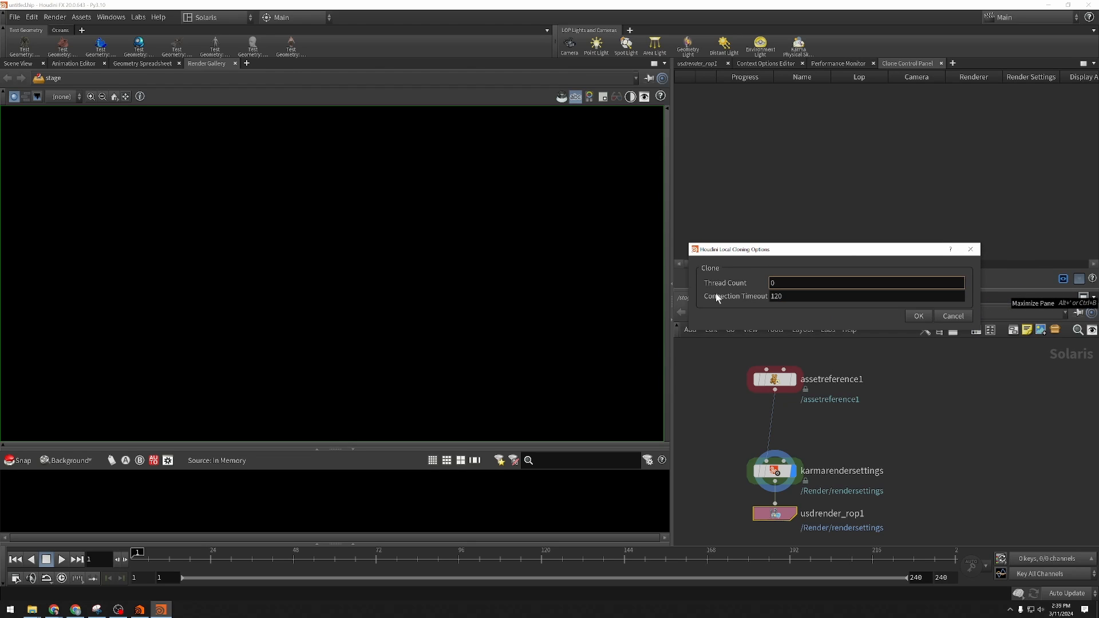
{"action": "left_click", "coordinate": [919, 315]}
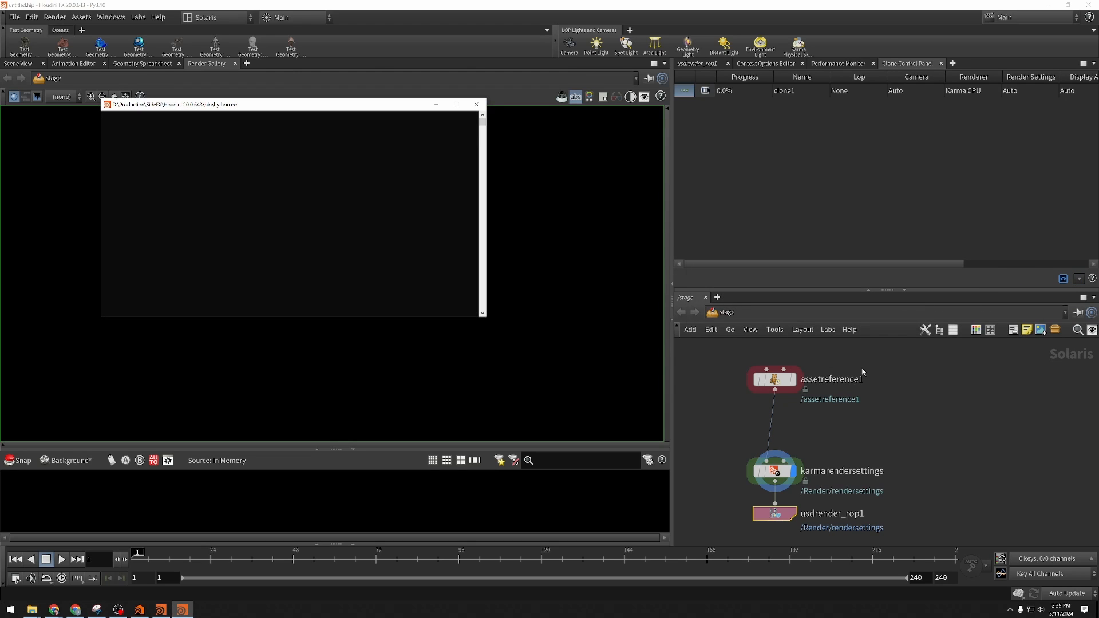
{"action": "mouse_move", "coordinate": [836, 342]}
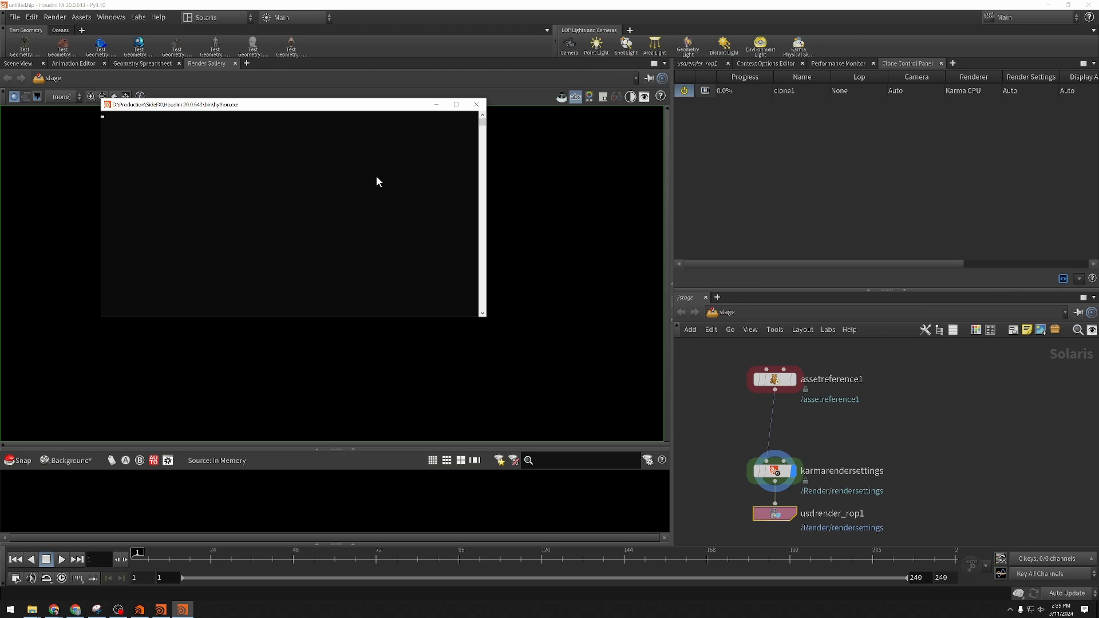
{"action": "mouse_move", "coordinate": [119, 367]}
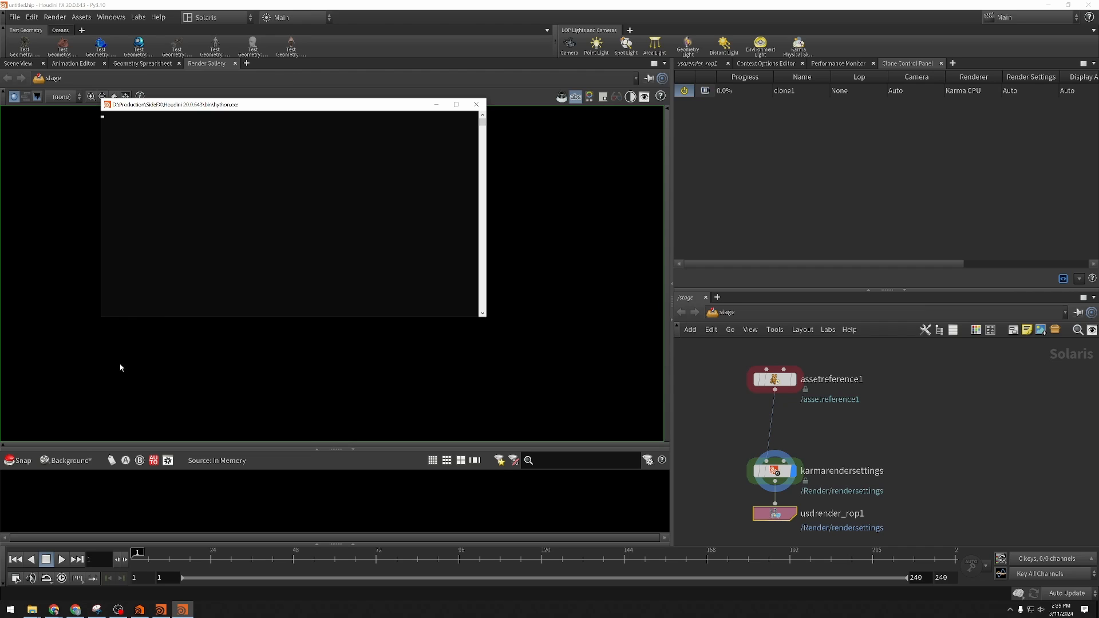
{"action": "left_click", "coordinate": [477, 104]}
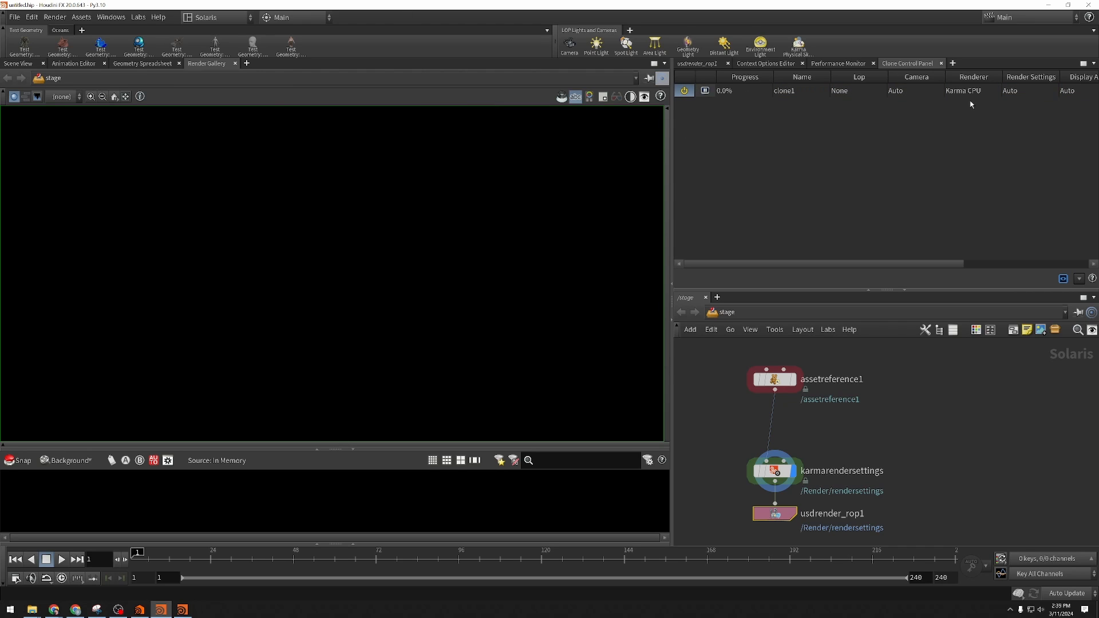
Point clone1's Lop field at the Karma render settings node so it renders
{"action": "double_click", "coordinate": [802, 91]}
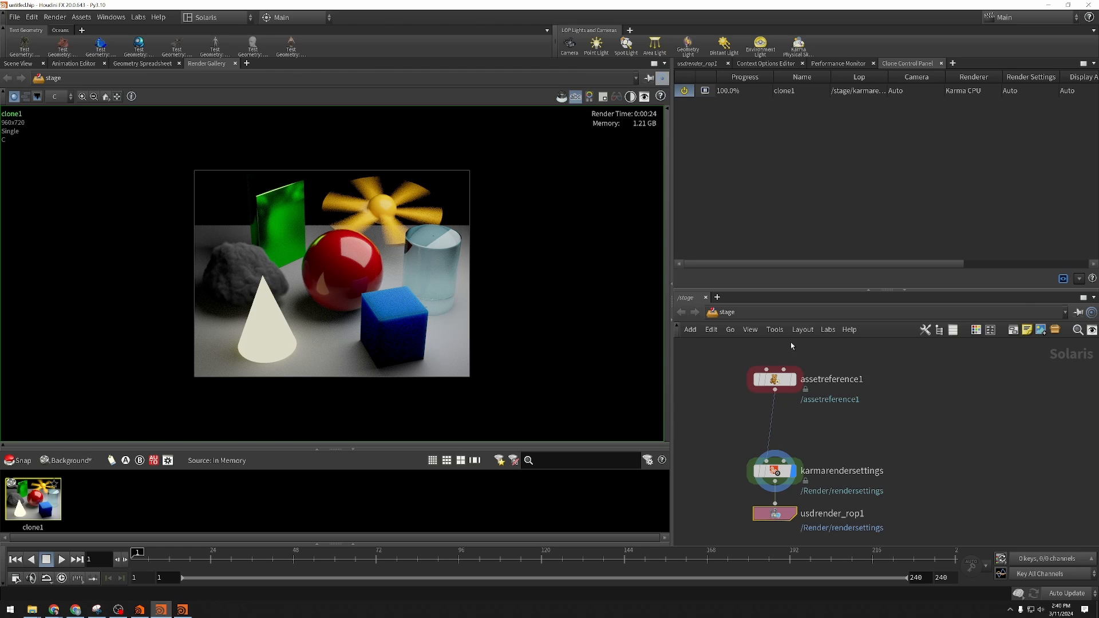
{"action": "mouse_move", "coordinate": [442, 166]}
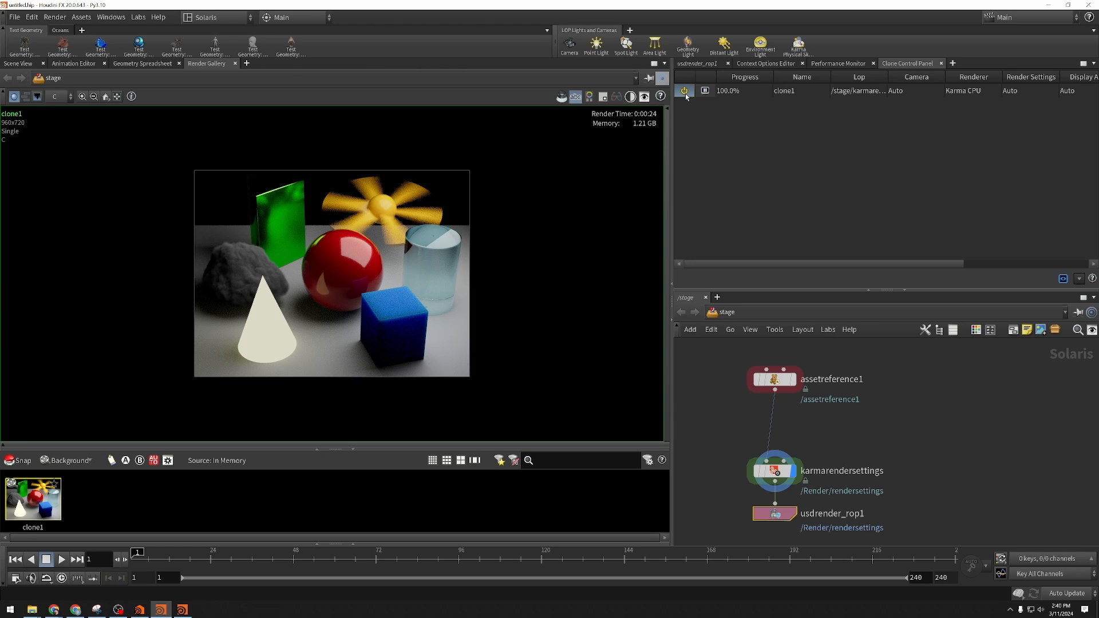
Toggle clone1's power so it restarts while the earlier render stays in the gallery
{"action": "left_click", "coordinate": [683, 90]}
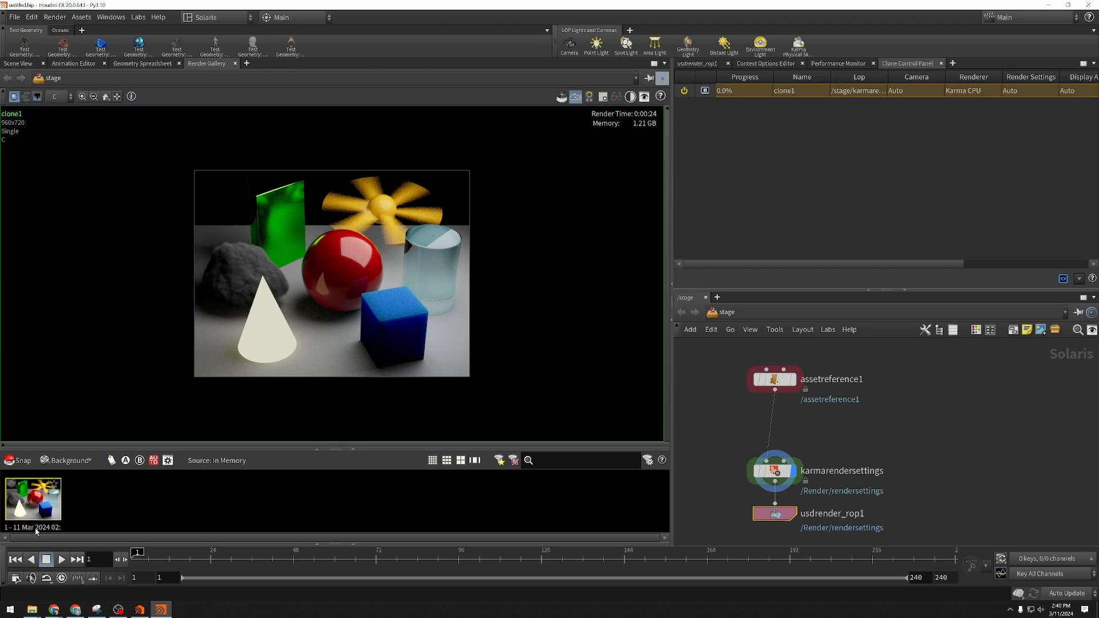
{"action": "mouse_move", "coordinate": [43, 532]}
{"action": "type", "text": "ref_render"}
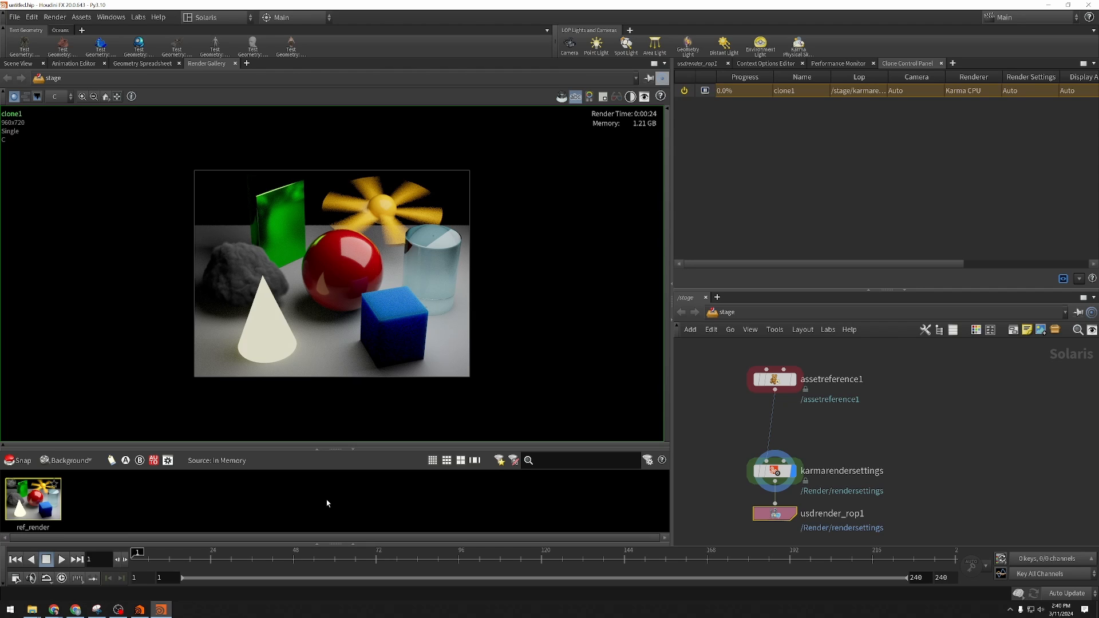
{"action": "mouse_move", "coordinate": [362, 325]}
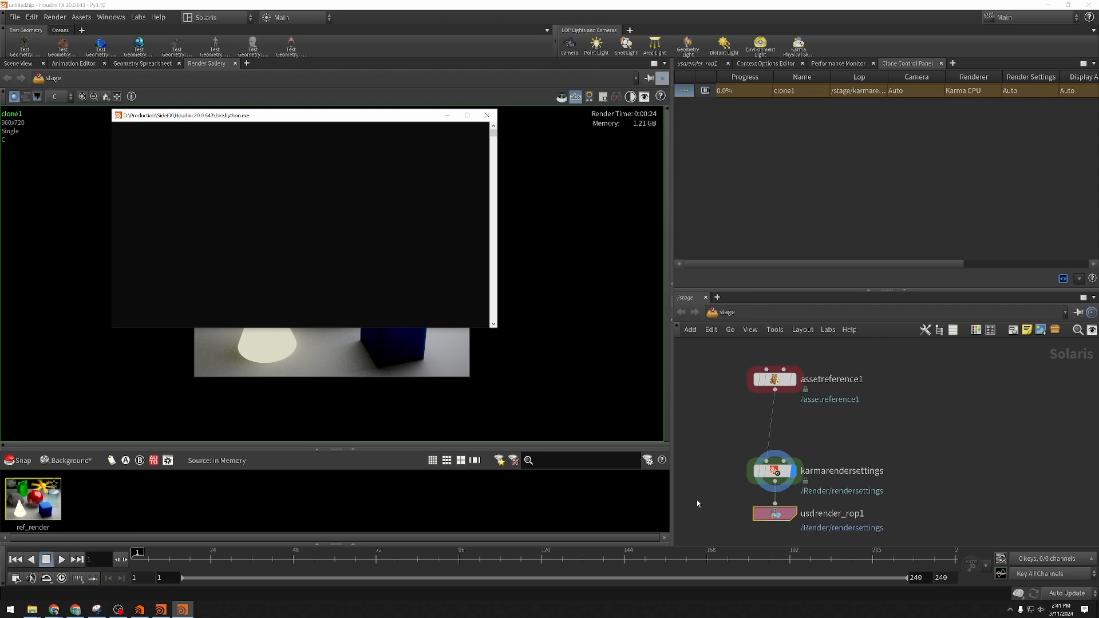
{"action": "mouse_move", "coordinate": [696, 503]}
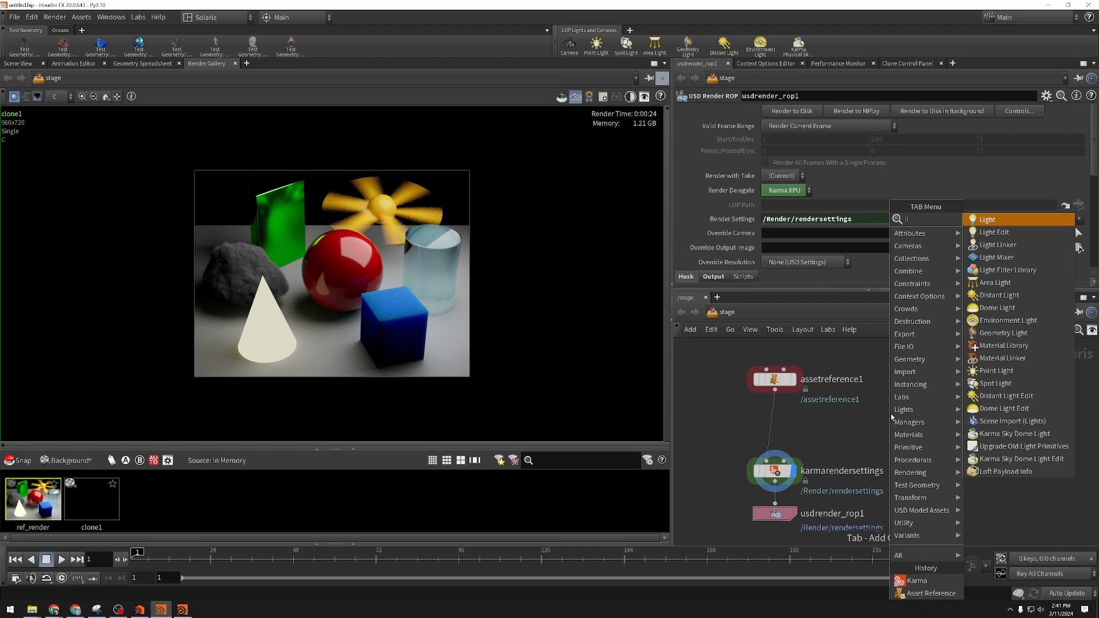
Add a Light Mixer node from the Lights menu to the network
{"action": "left_click", "coordinate": [995, 257]}
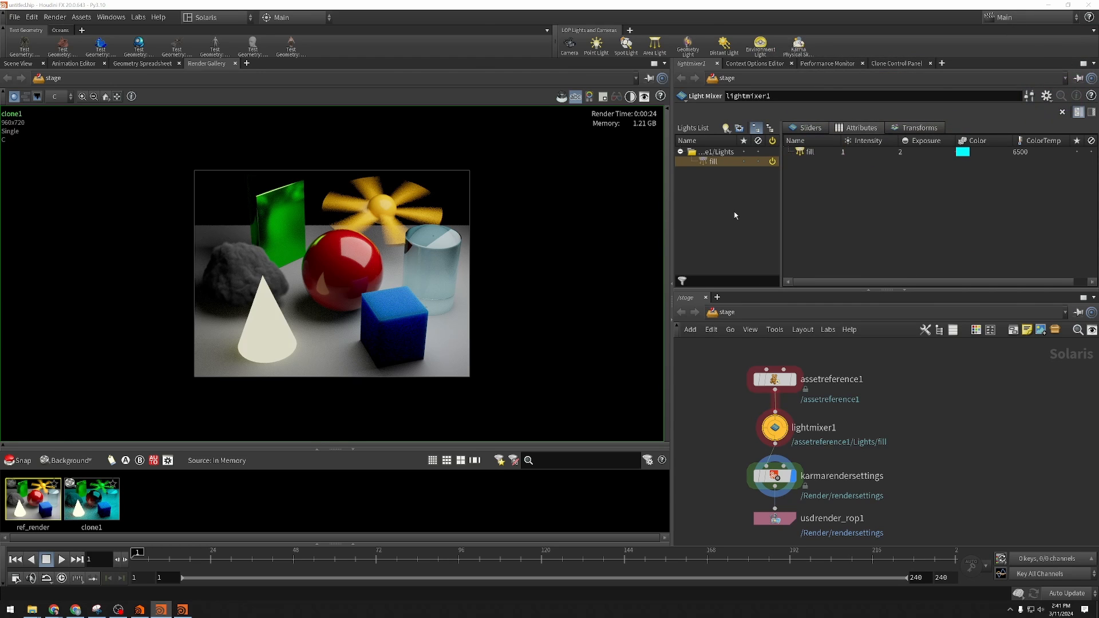
{"action": "mouse_move", "coordinate": [130, 487]}
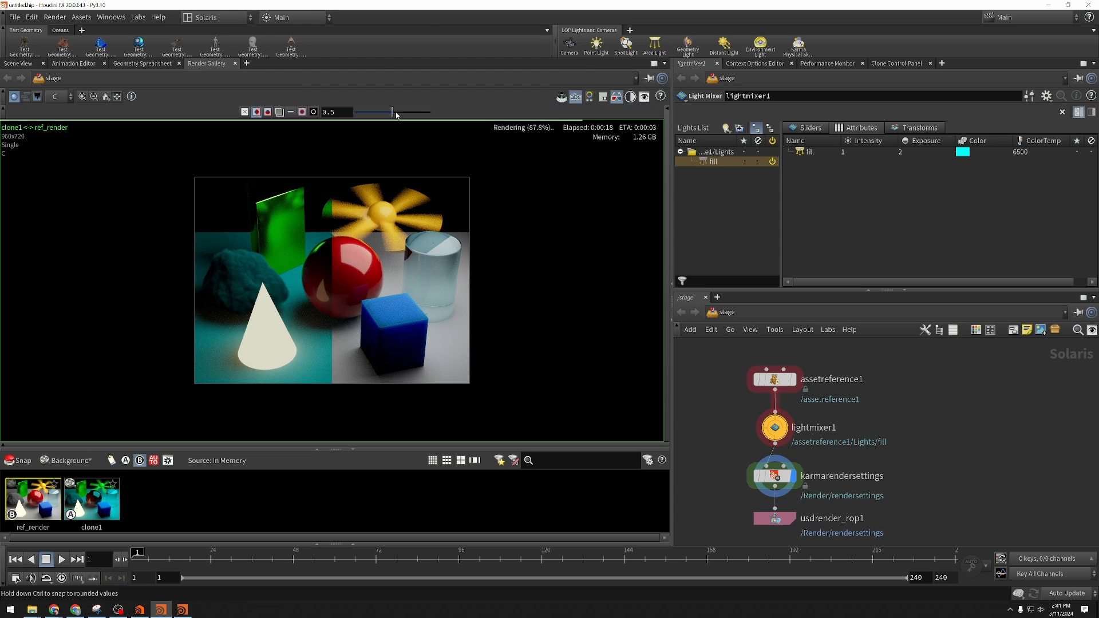
Drag the A/B wipe split across the image and back, then select lightmixer1
{"action": "left_click_drag", "start_coordinate": [396, 112], "coordinate": [424, 112]}
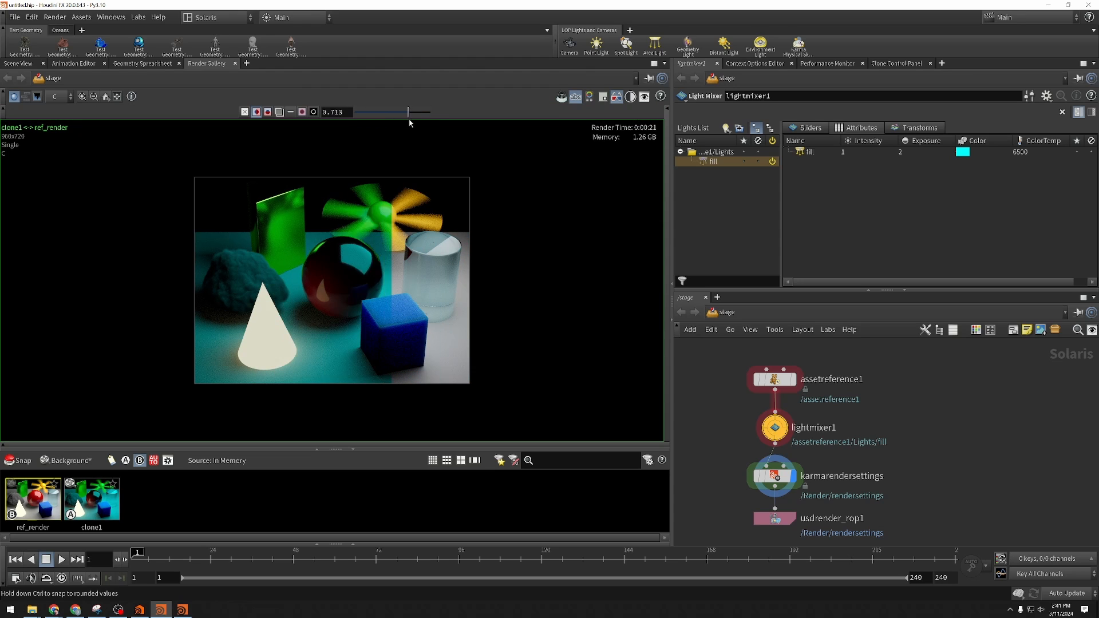
{"action": "left_click_drag", "start_coordinate": [408, 111], "coordinate": [397, 111]}
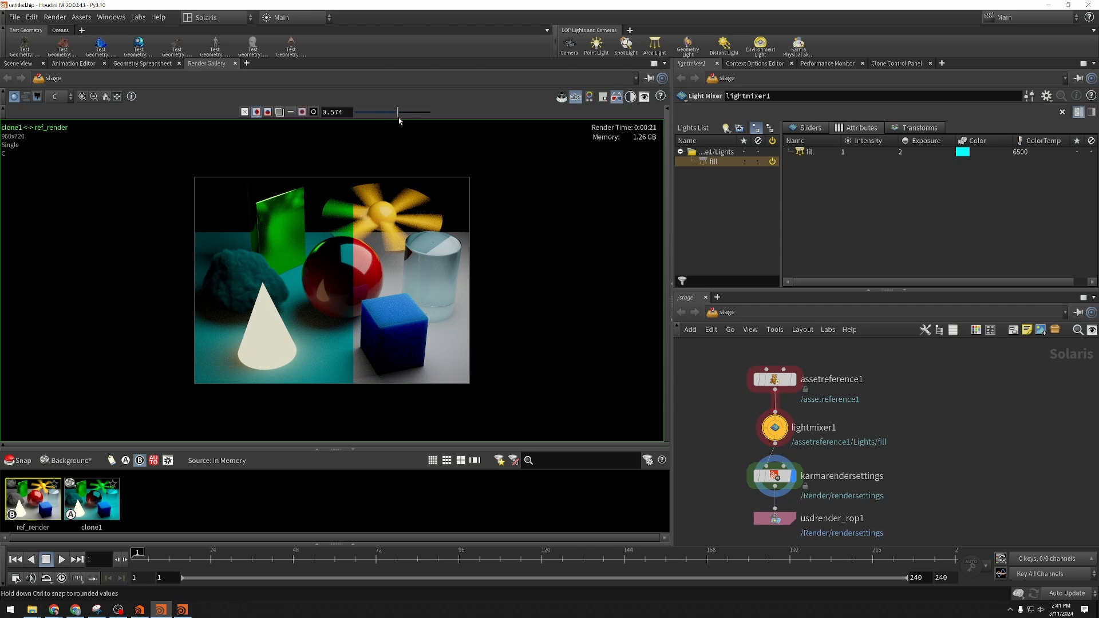
{"action": "mouse_move", "coordinate": [774, 428]}
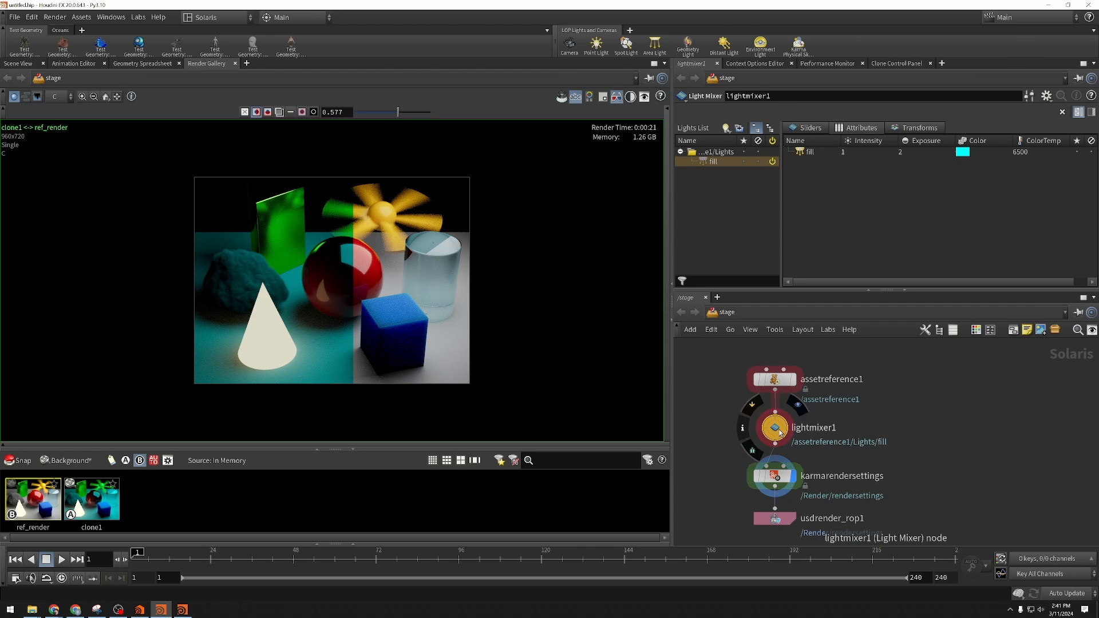
{"action": "left_click", "coordinate": [963, 152]}
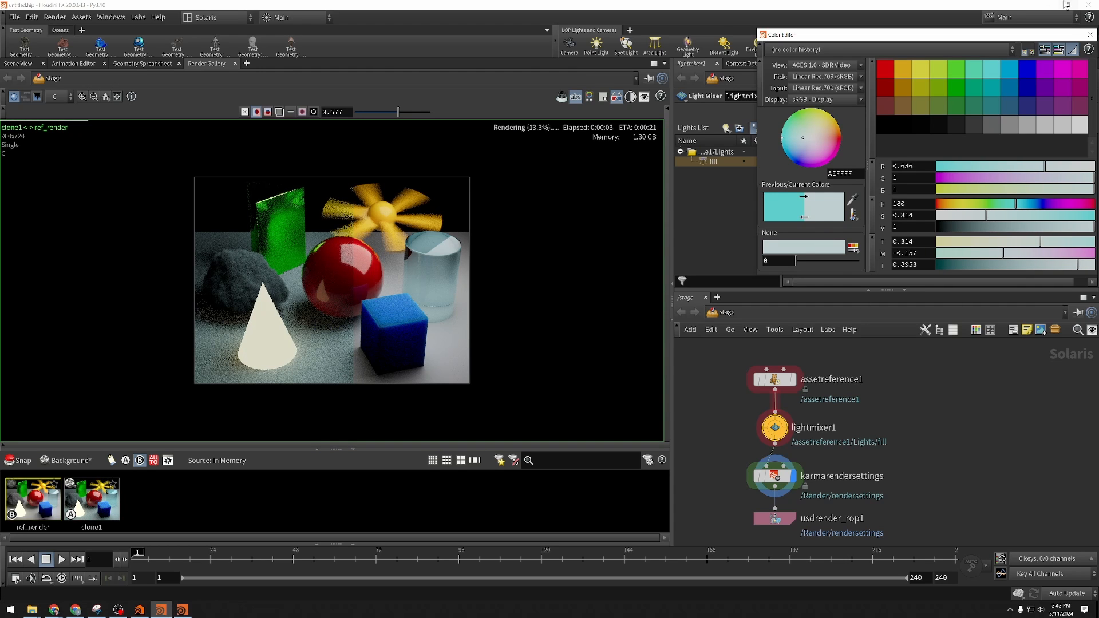
Pick a paler cyan for the fill light in the Color Editor
{"action": "left_click", "coordinate": [1091, 34]}
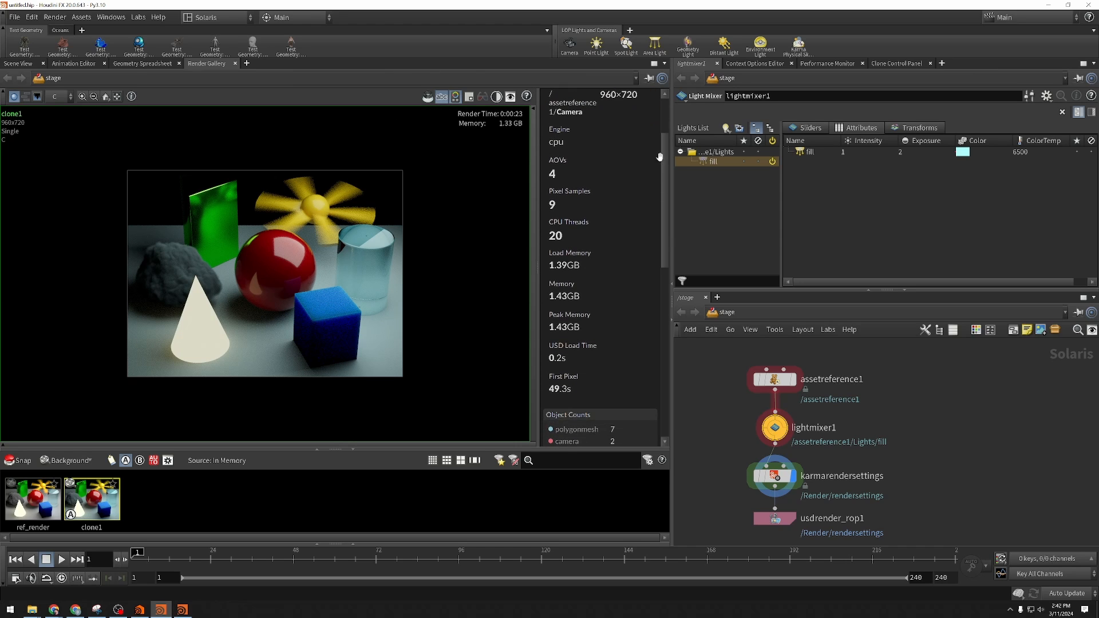
Scroll through clone1's render statistics in the stats side panel
{"action": "scroll", "scroll_direction": "down", "scroll_amount": 3}
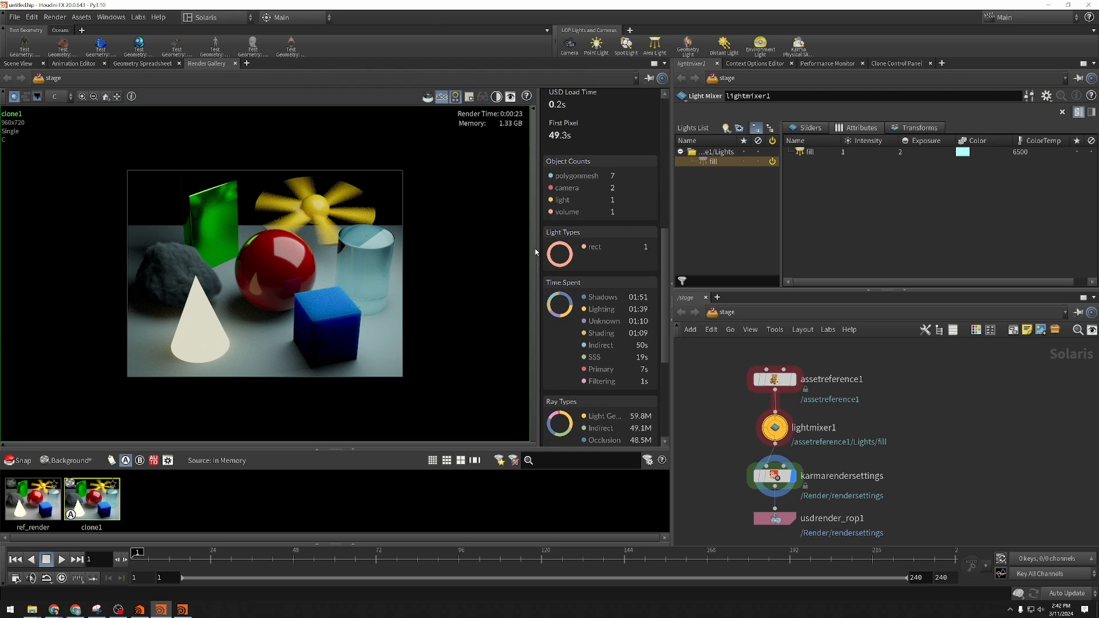